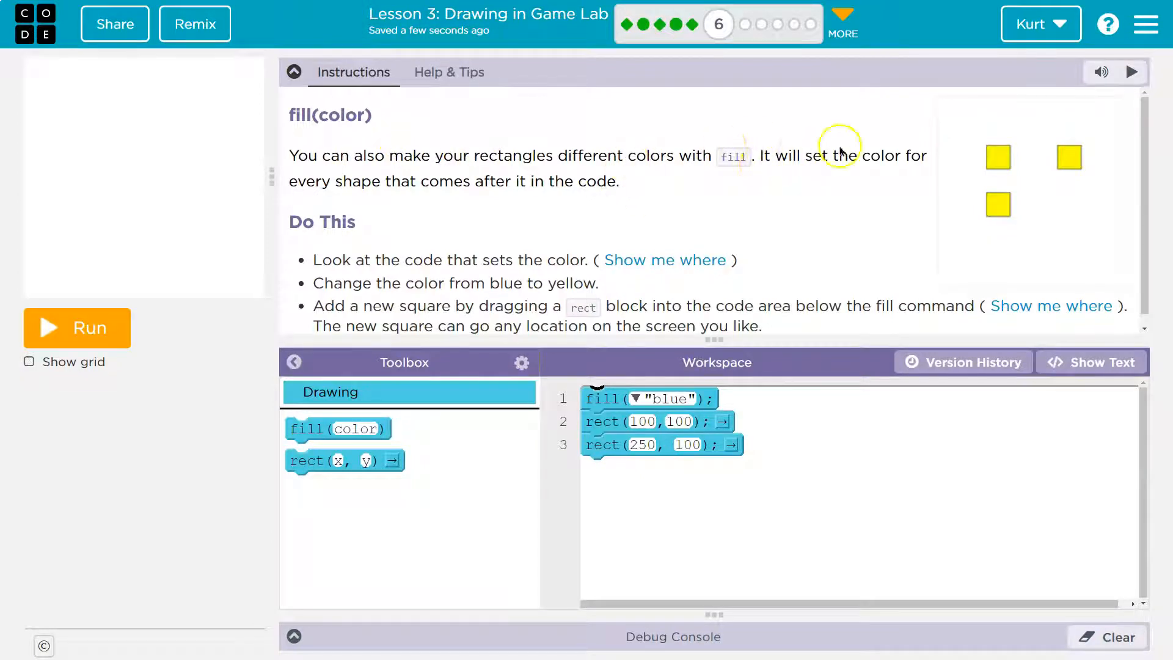
pyautogui.moveTo(609, 208)
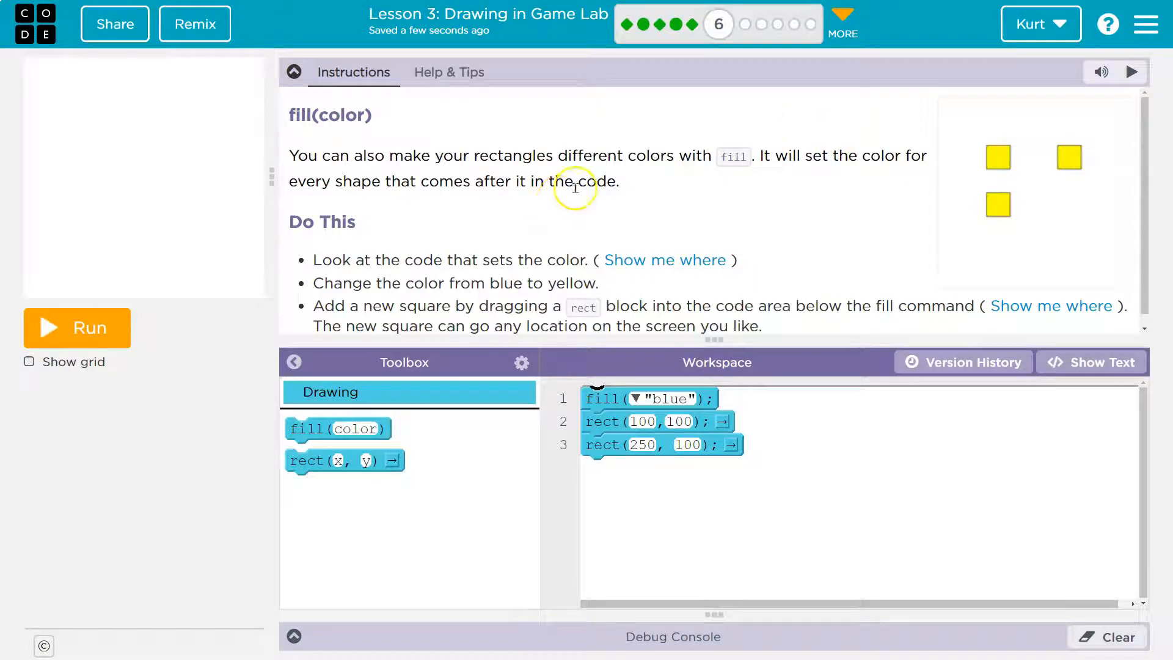
pyautogui.moveTo(720, 202)
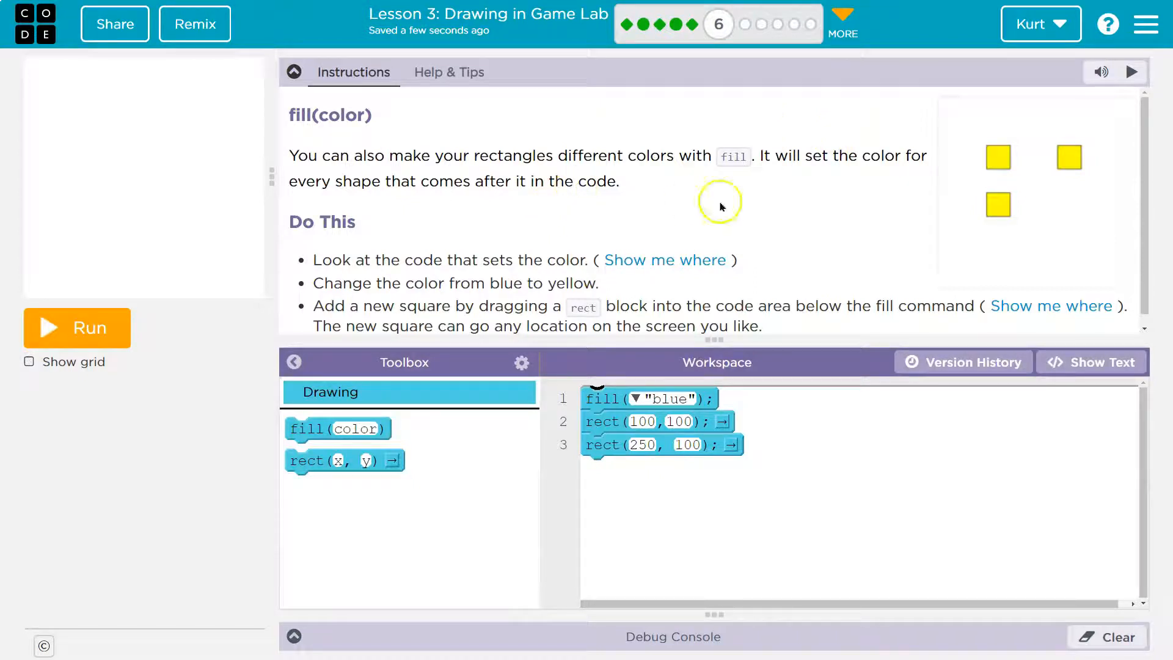
pyautogui.moveTo(497, 259)
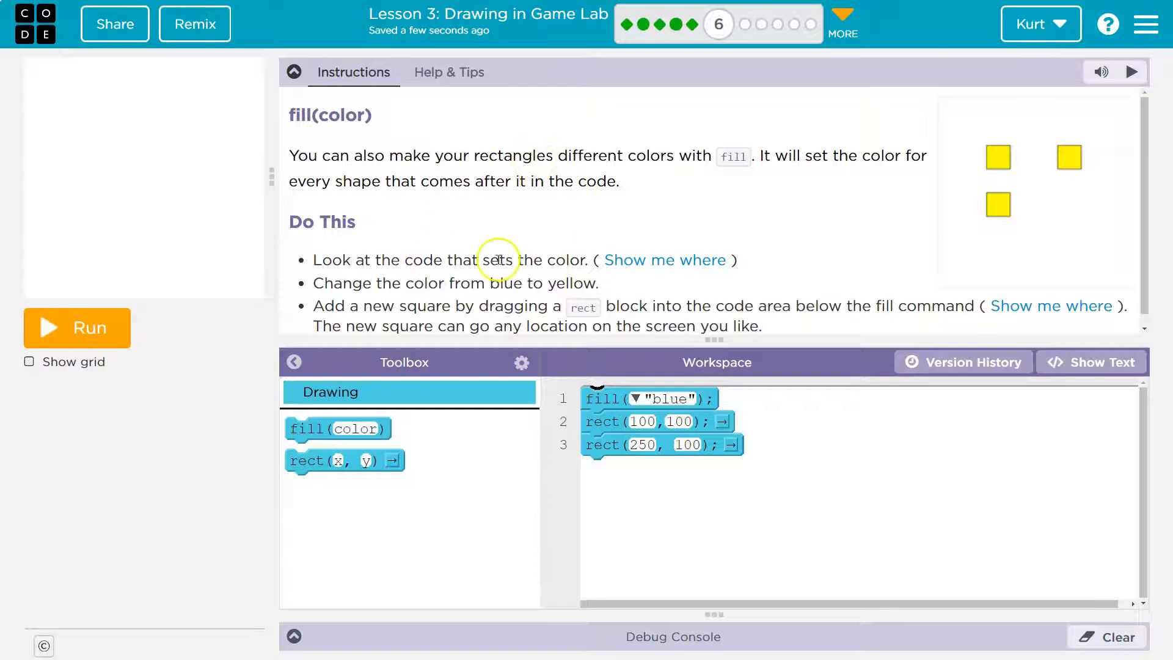
pyautogui.moveTo(507, 278)
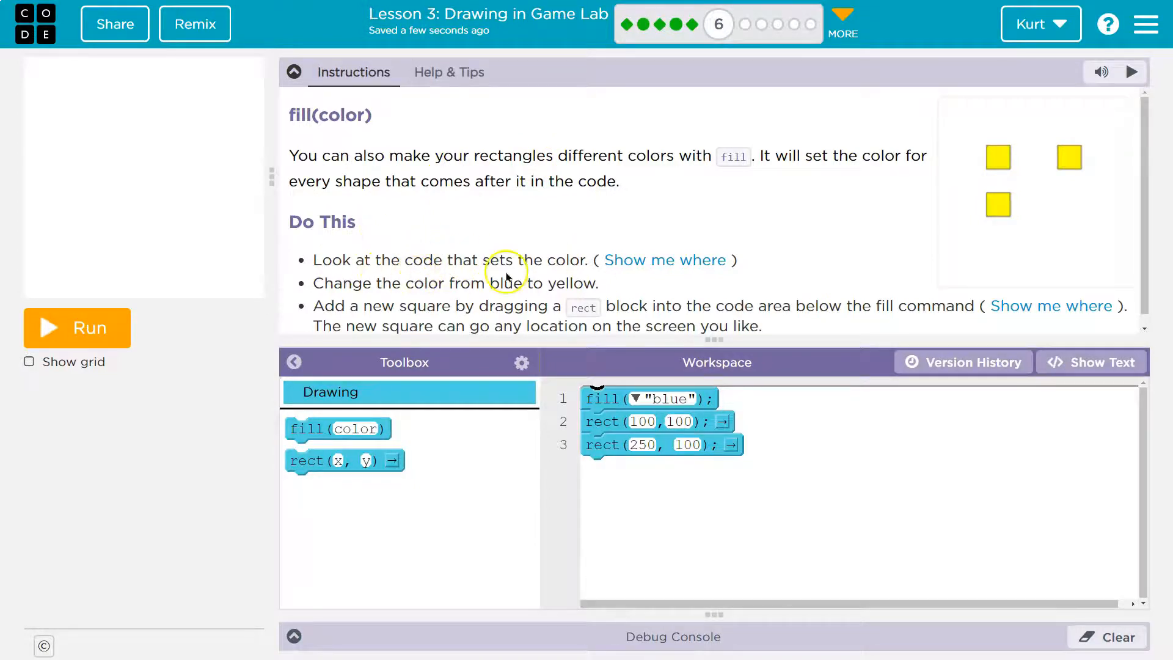
pyautogui.moveTo(664, 259)
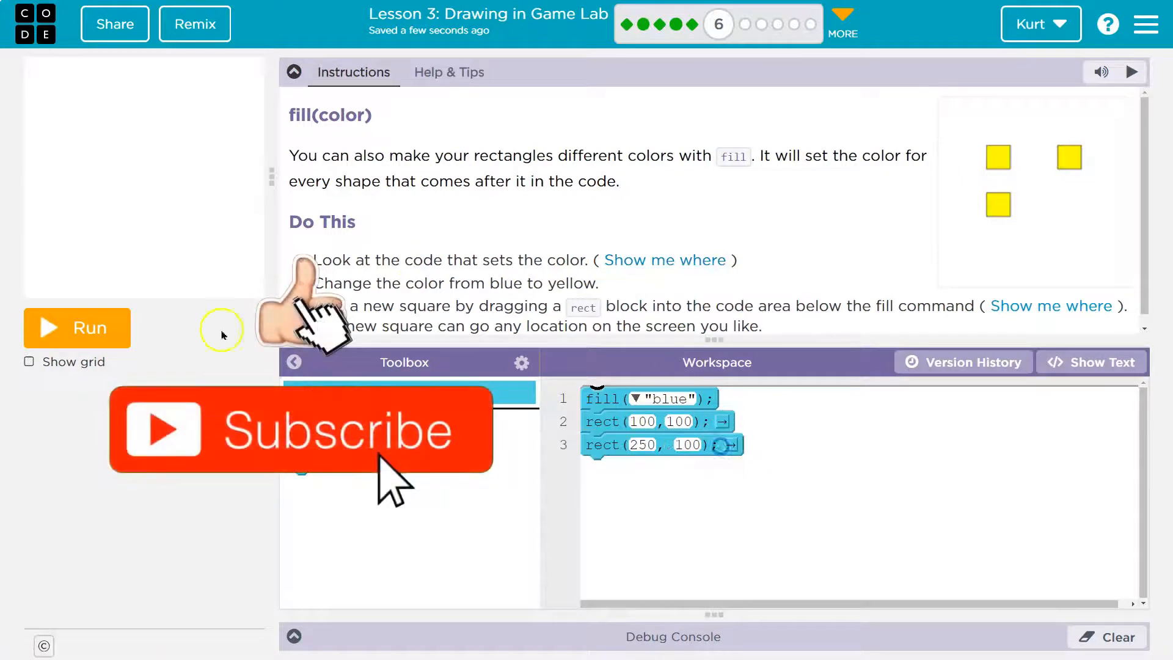
# Change the fill colour from blue to yellow so both squares draw yellow.
pyautogui.click(76, 328)
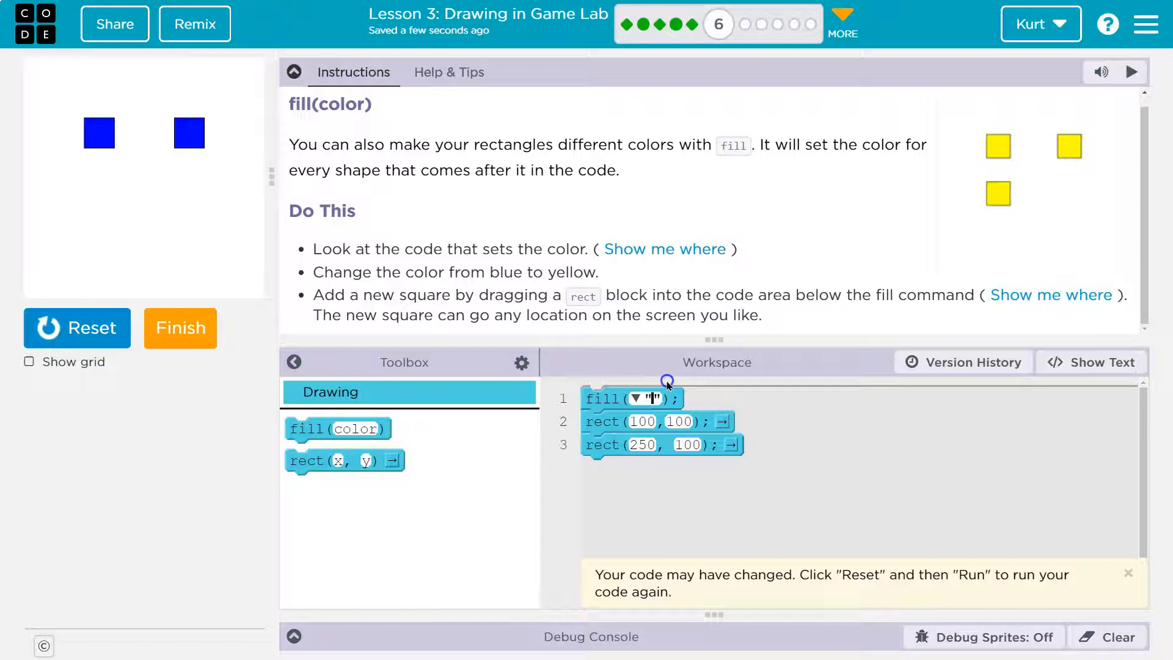
pyautogui.write('ye')
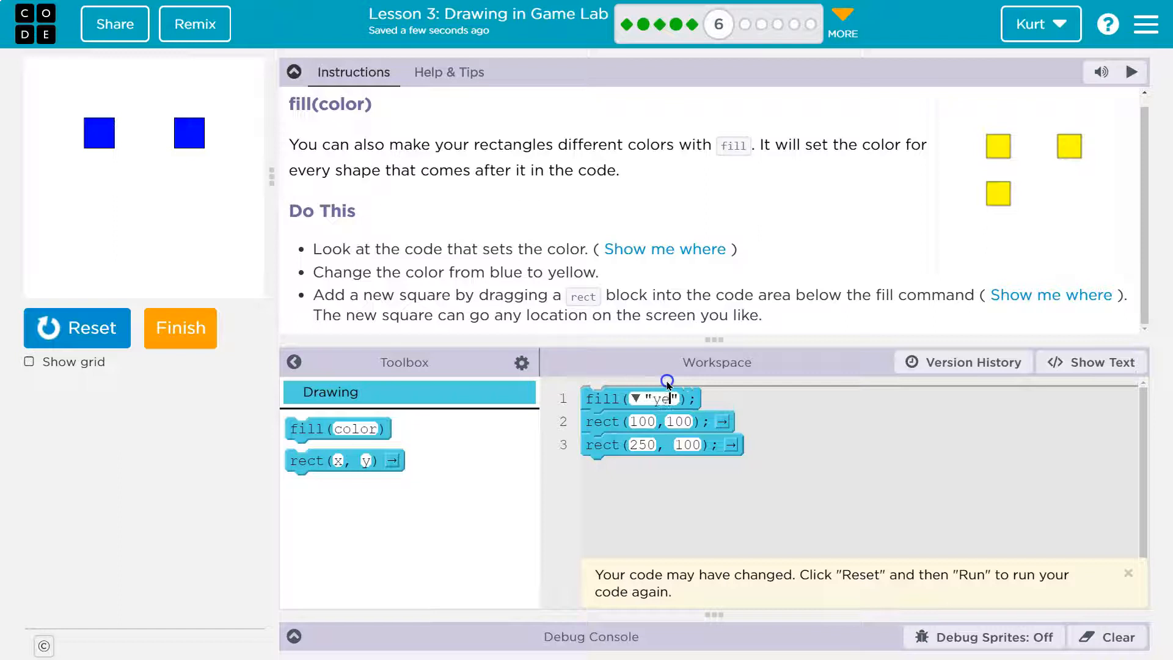
pyautogui.write('low')
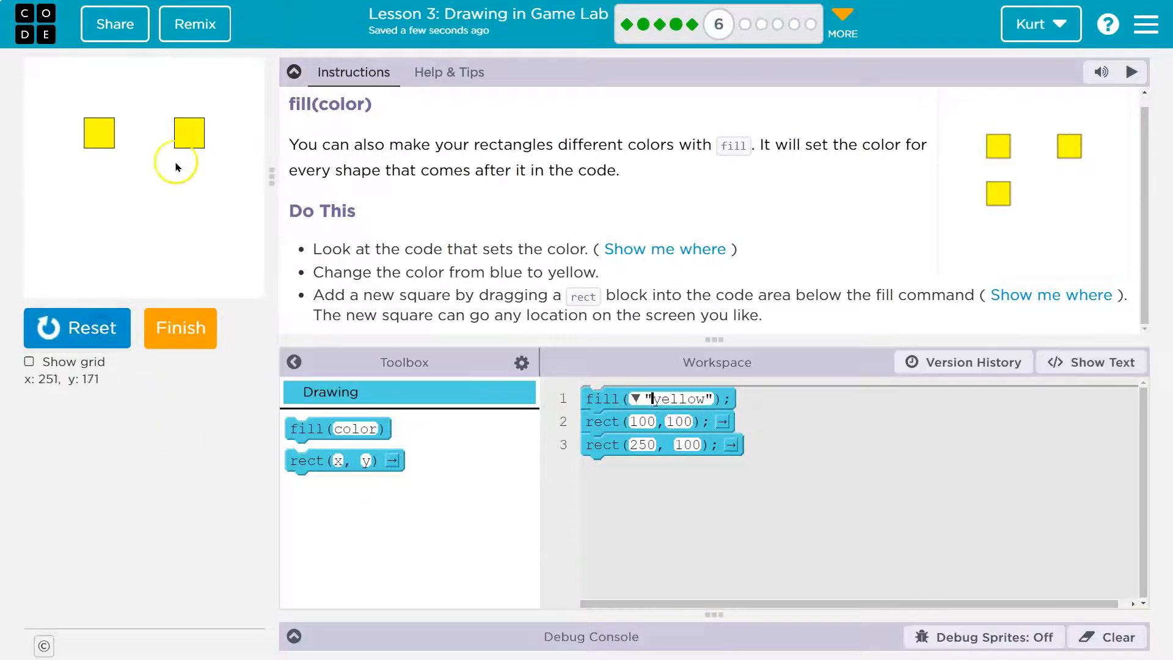
pyautogui.moveTo(306, 236)
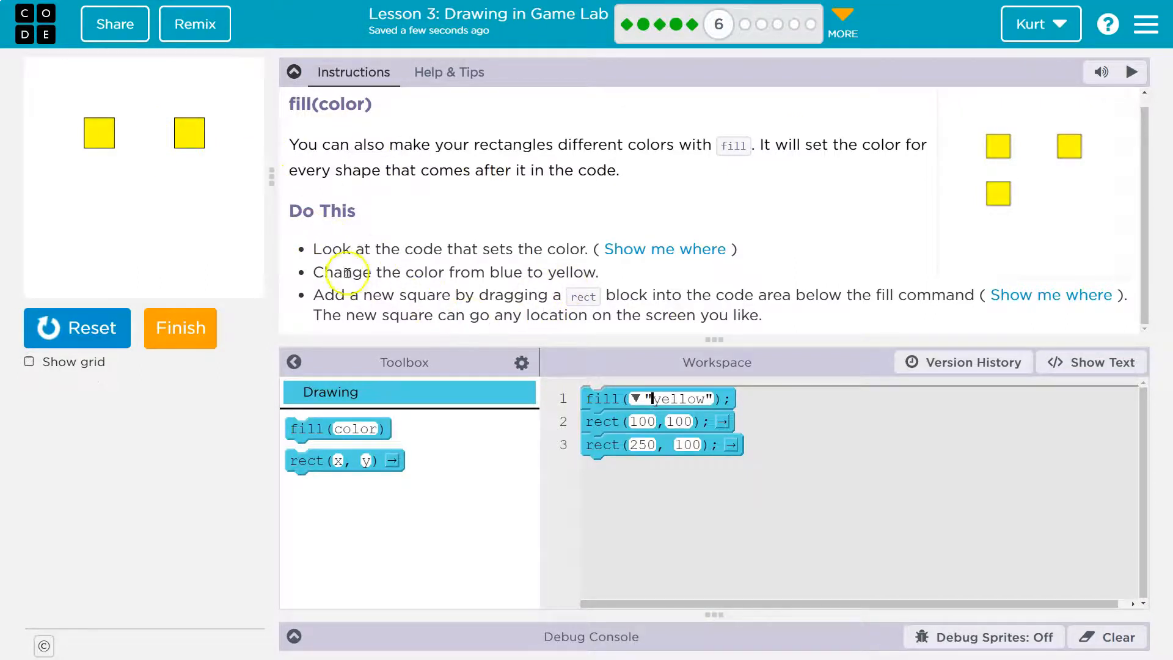
pyautogui.moveTo(637, 295)
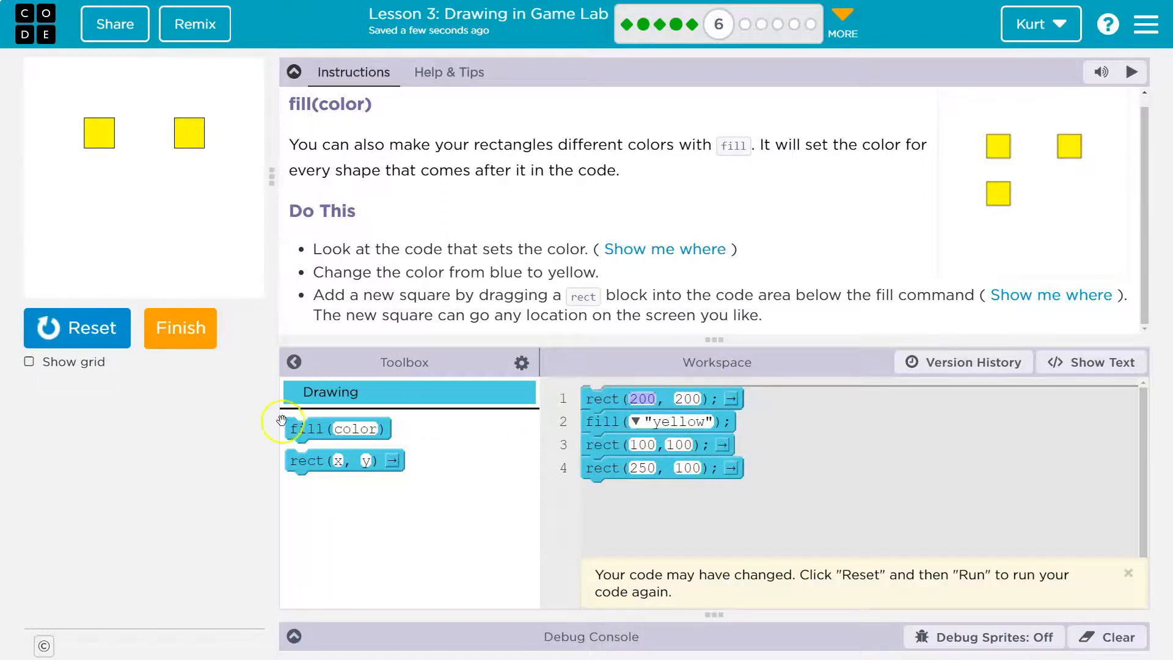
pyautogui.moveTo(222, 172)
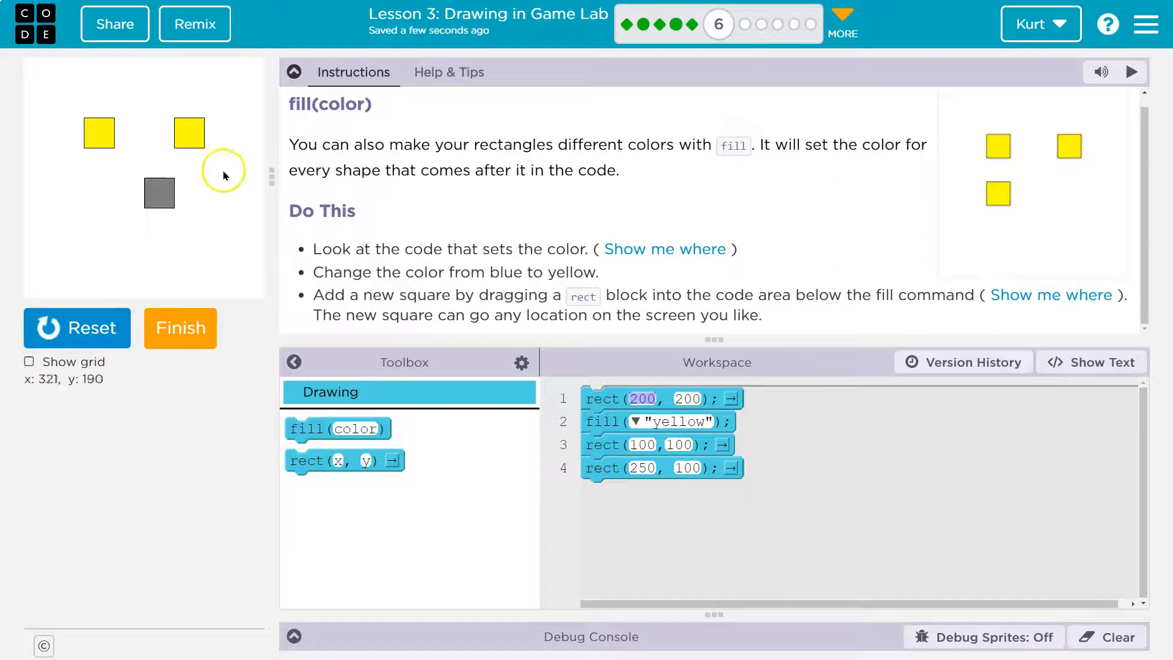
pyautogui.moveTo(659, 387)
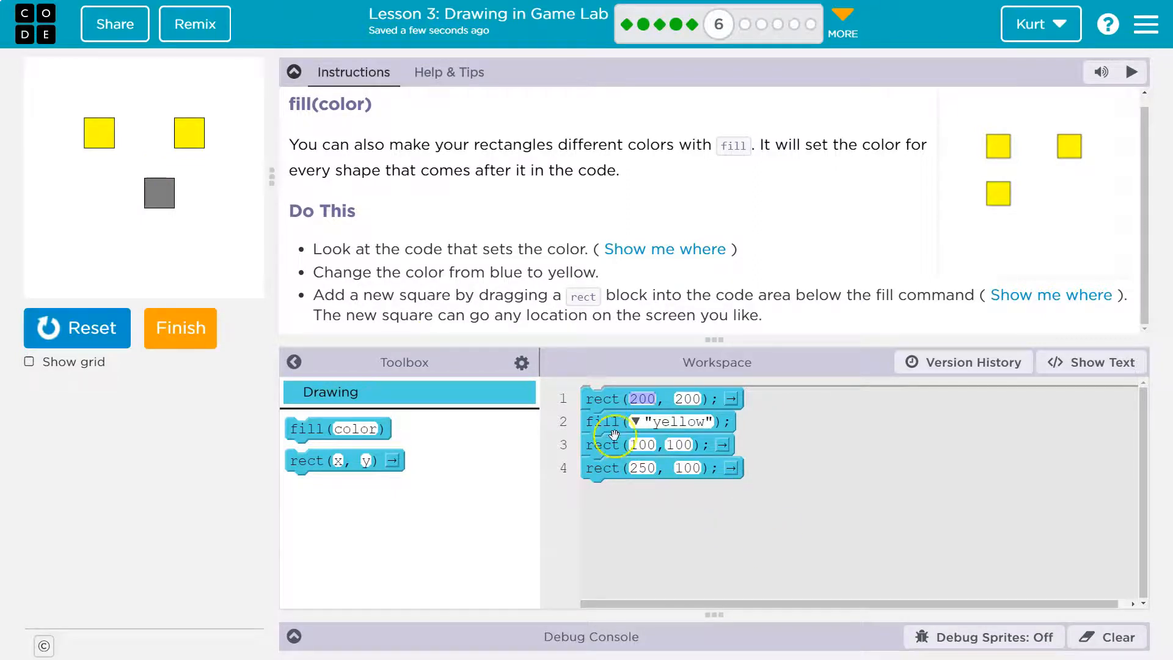
pyautogui.moveTo(210, 150)
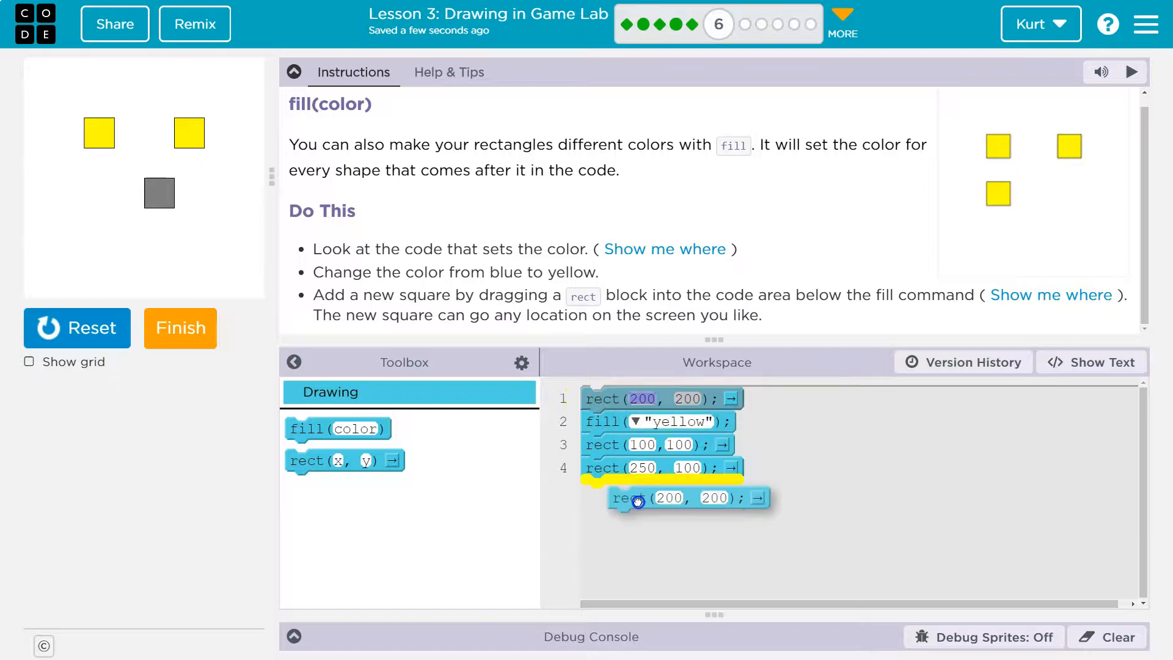
# Reset and rerun to draw the three yellow squares with the new rect at 200, 200.
pyautogui.click(77, 328)
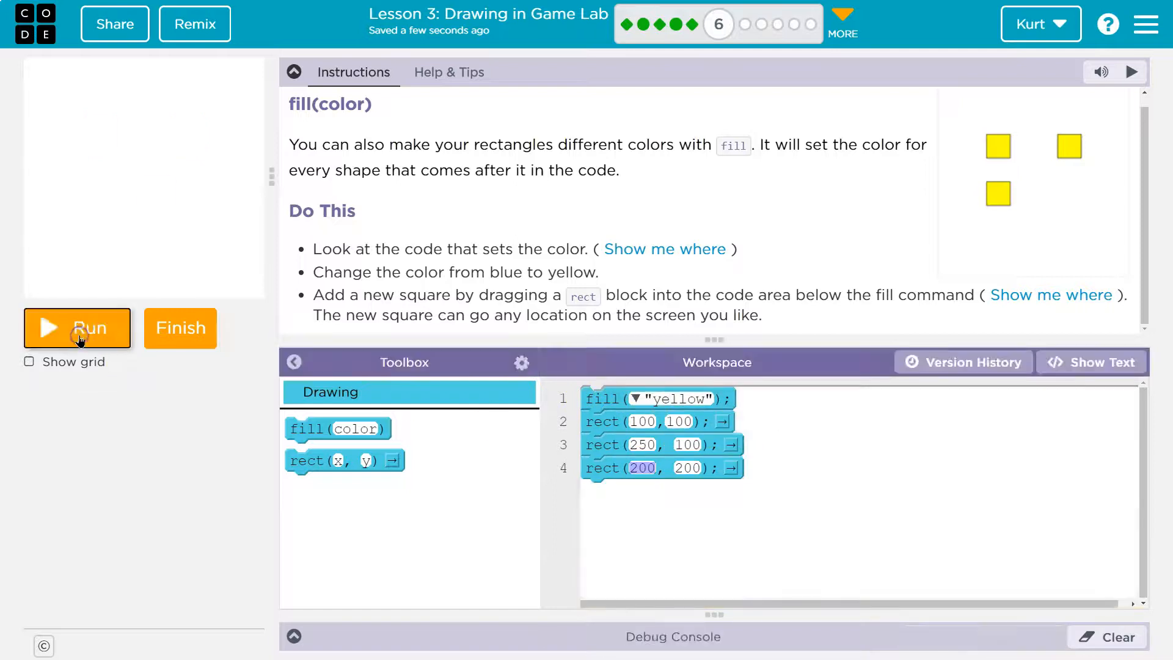
pyautogui.click(76, 328)
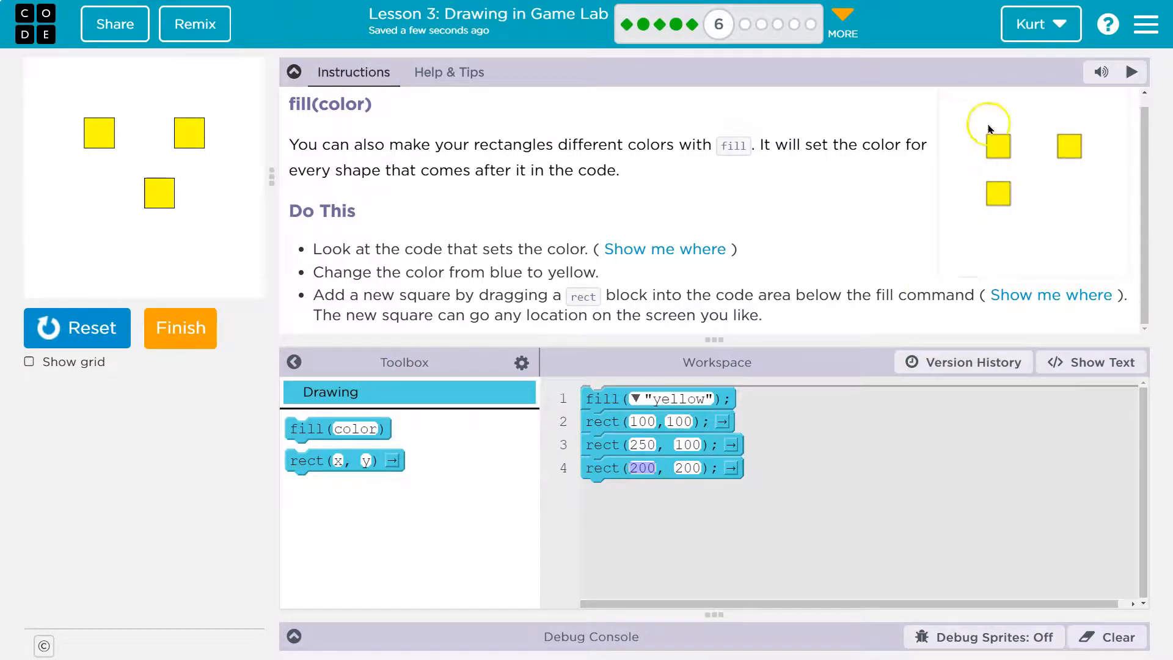
# With the grid shown, move the last rect to 100, 200 and rerun, then hide the grid.
pyautogui.click(29, 361)
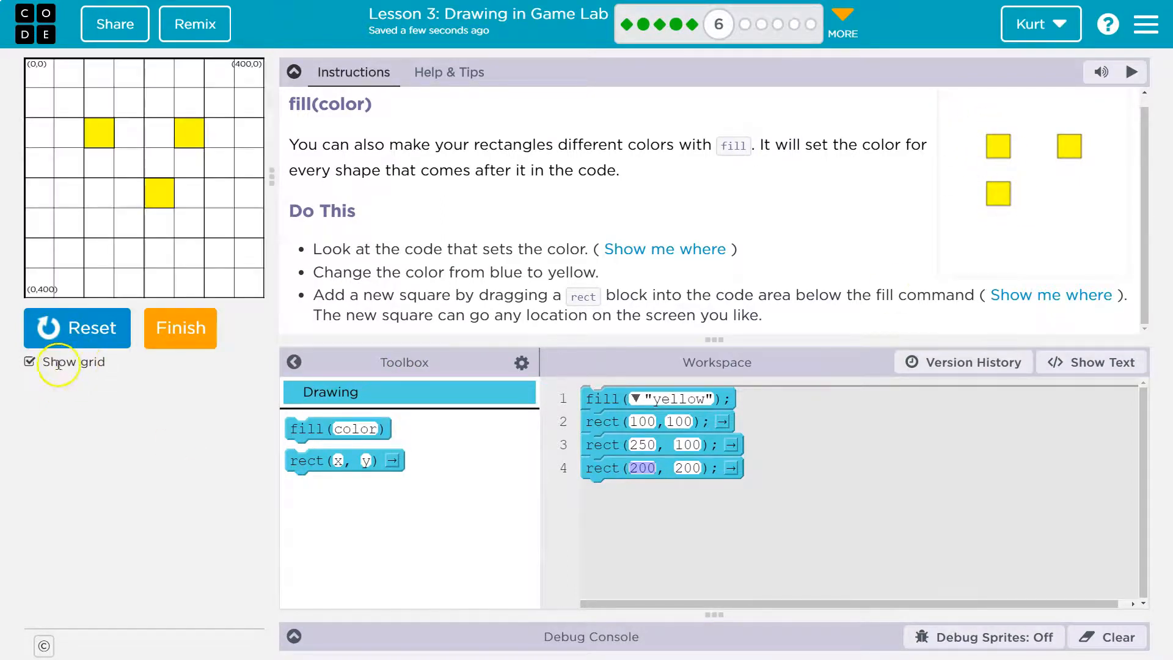
pyautogui.moveTo(81, 121)
pyautogui.write('100')
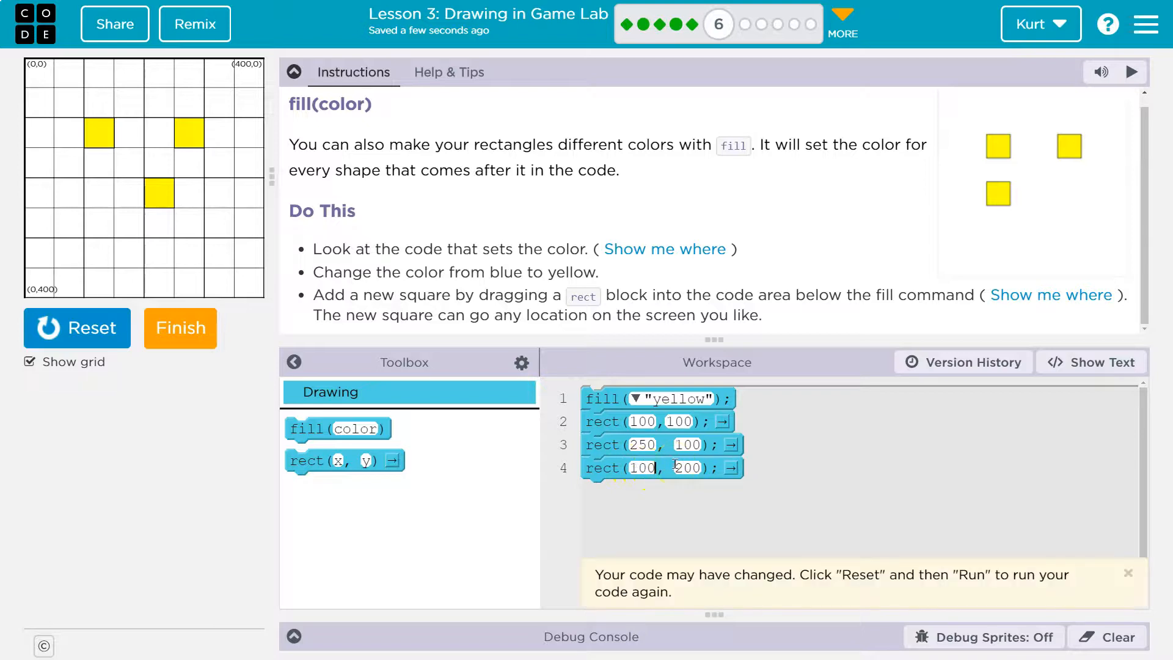
pyautogui.moveTo(89, 189)
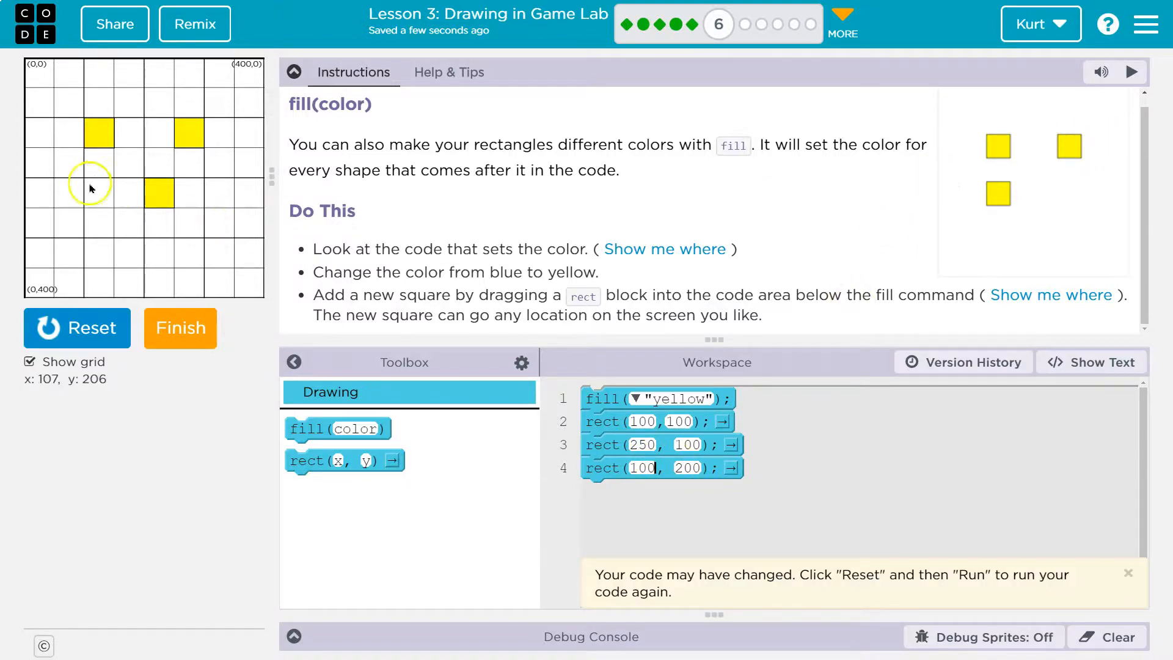
pyautogui.moveTo(98, 328)
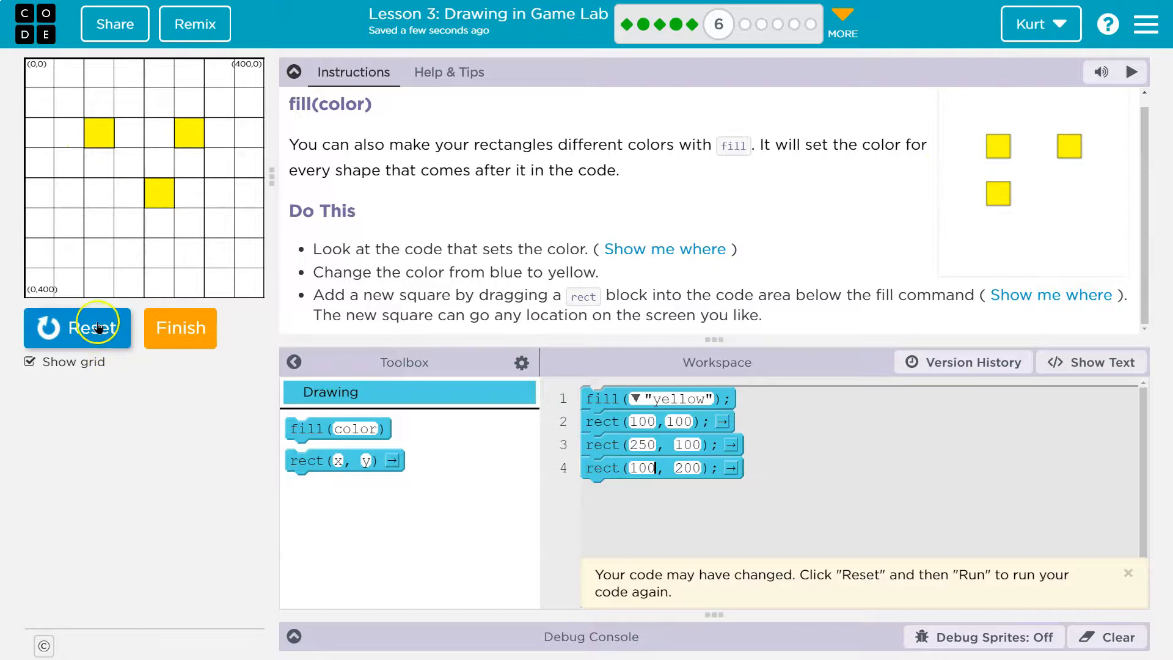
pyautogui.click(93, 328)
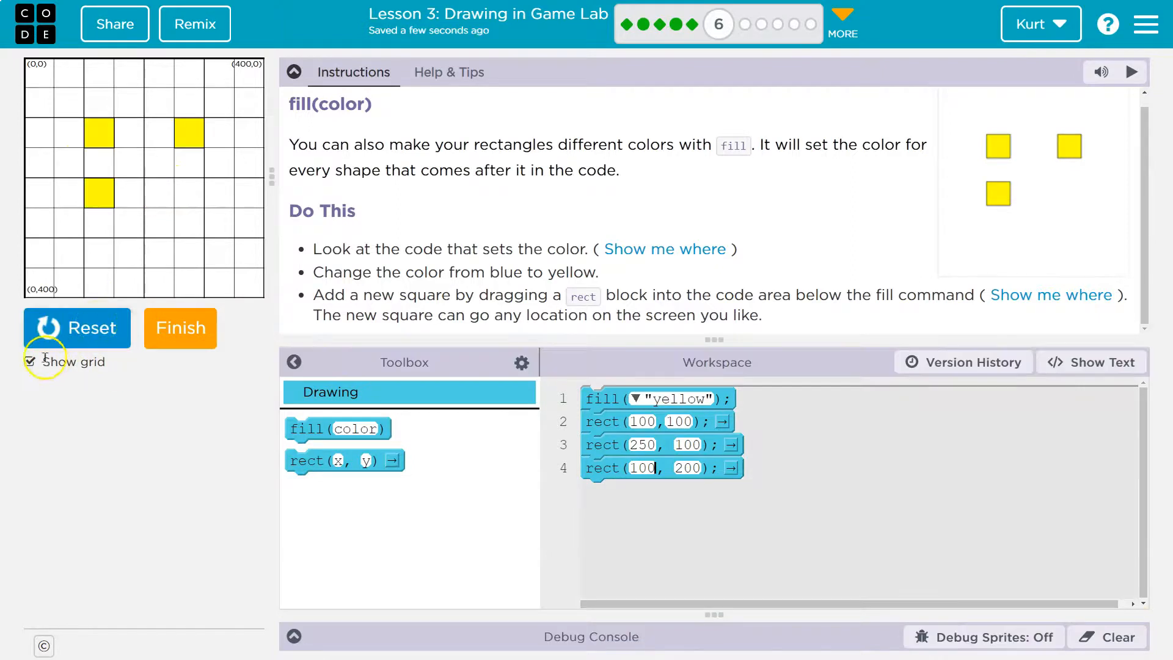
pyautogui.click(30, 361)
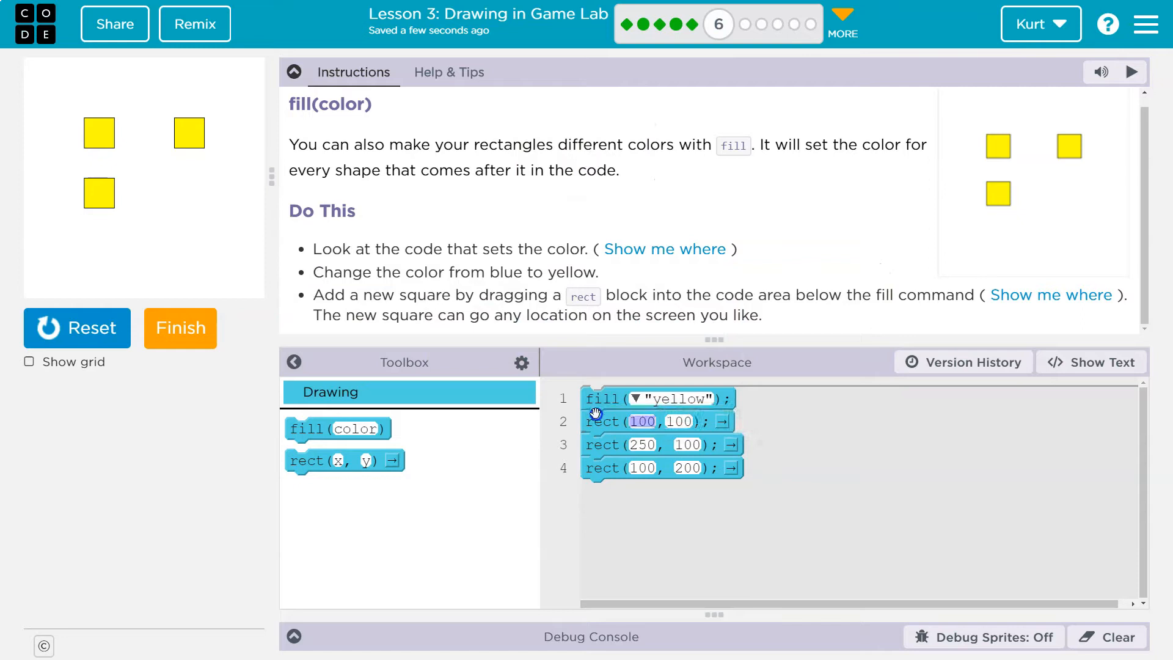
pyautogui.moveTo(595, 487)
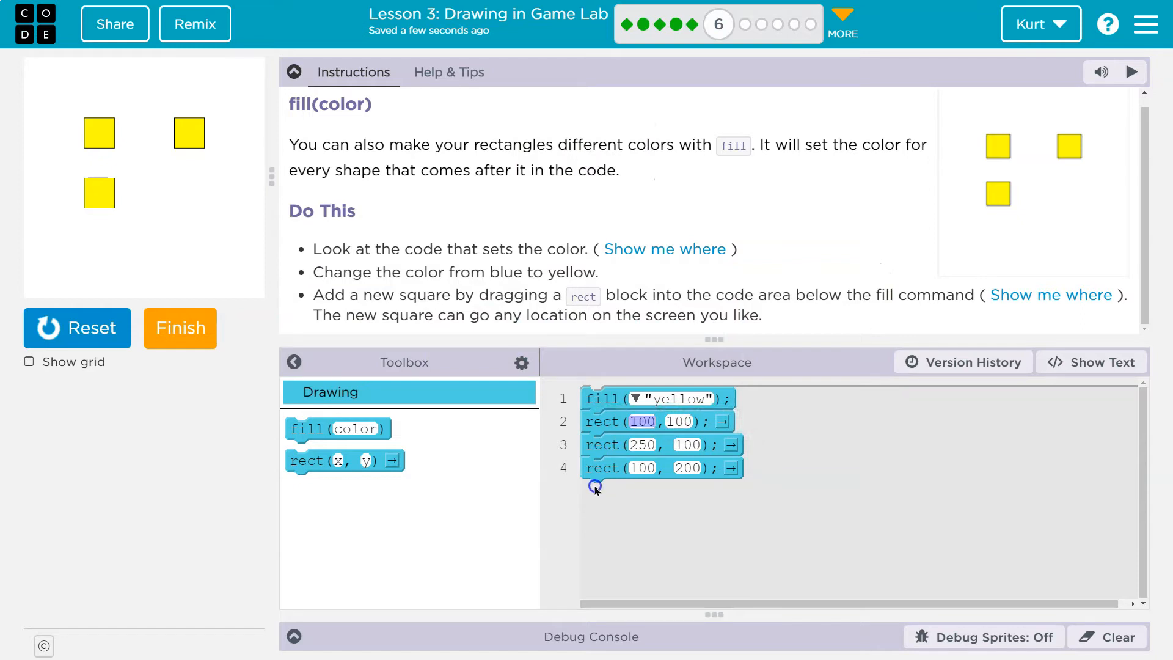